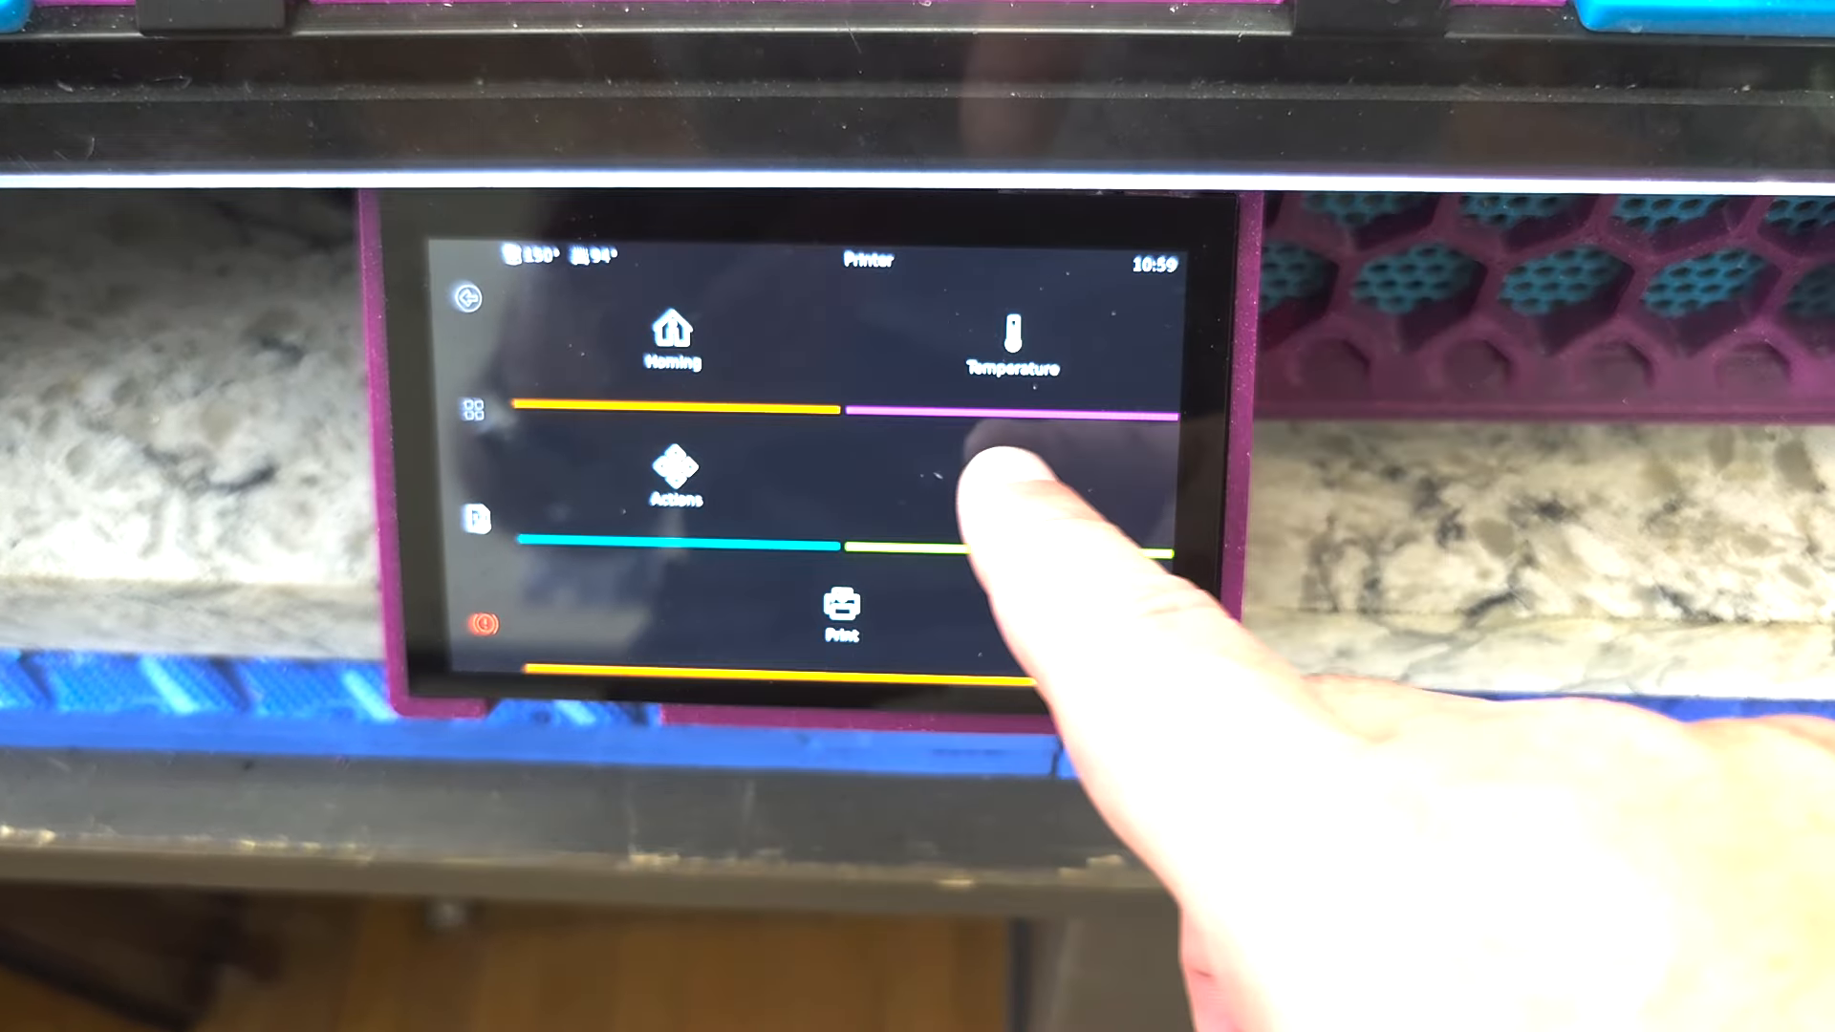
Step: Show the Temperature screen with the extruder near 150 °C, bed near 110 °C and the live graph
left_click(1009, 333)
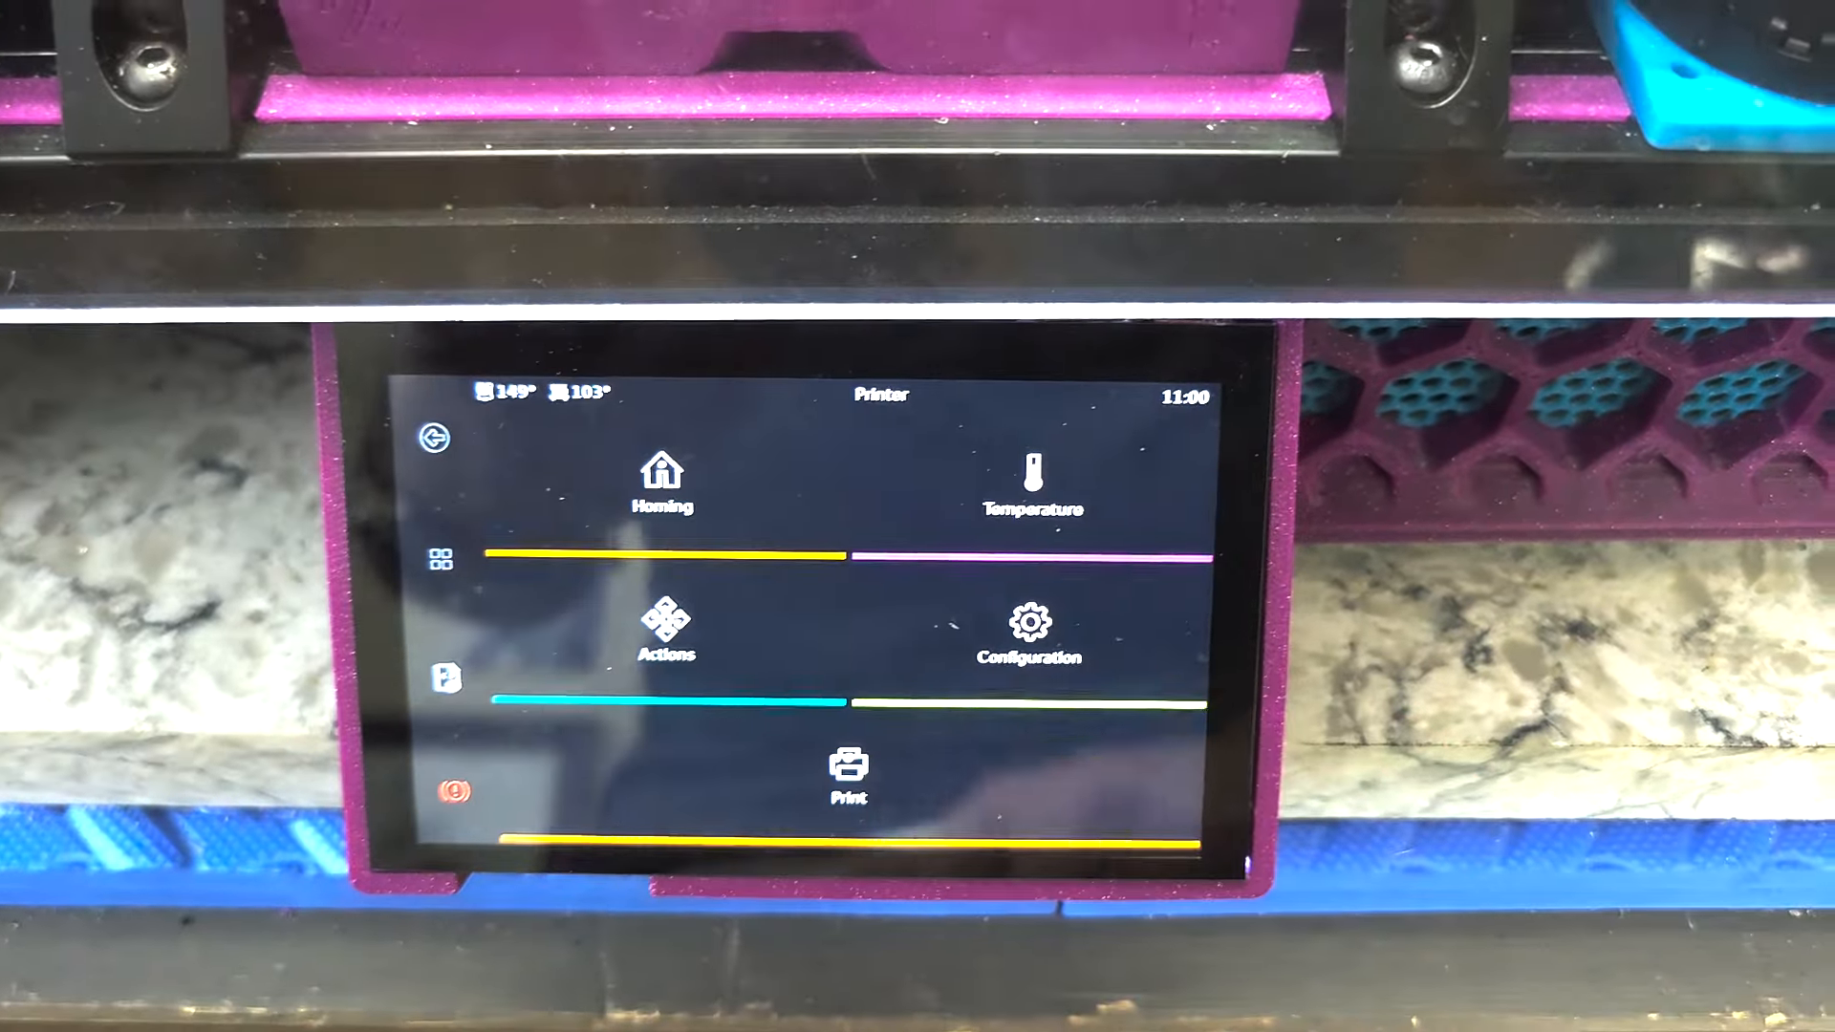
left_click(1026, 480)
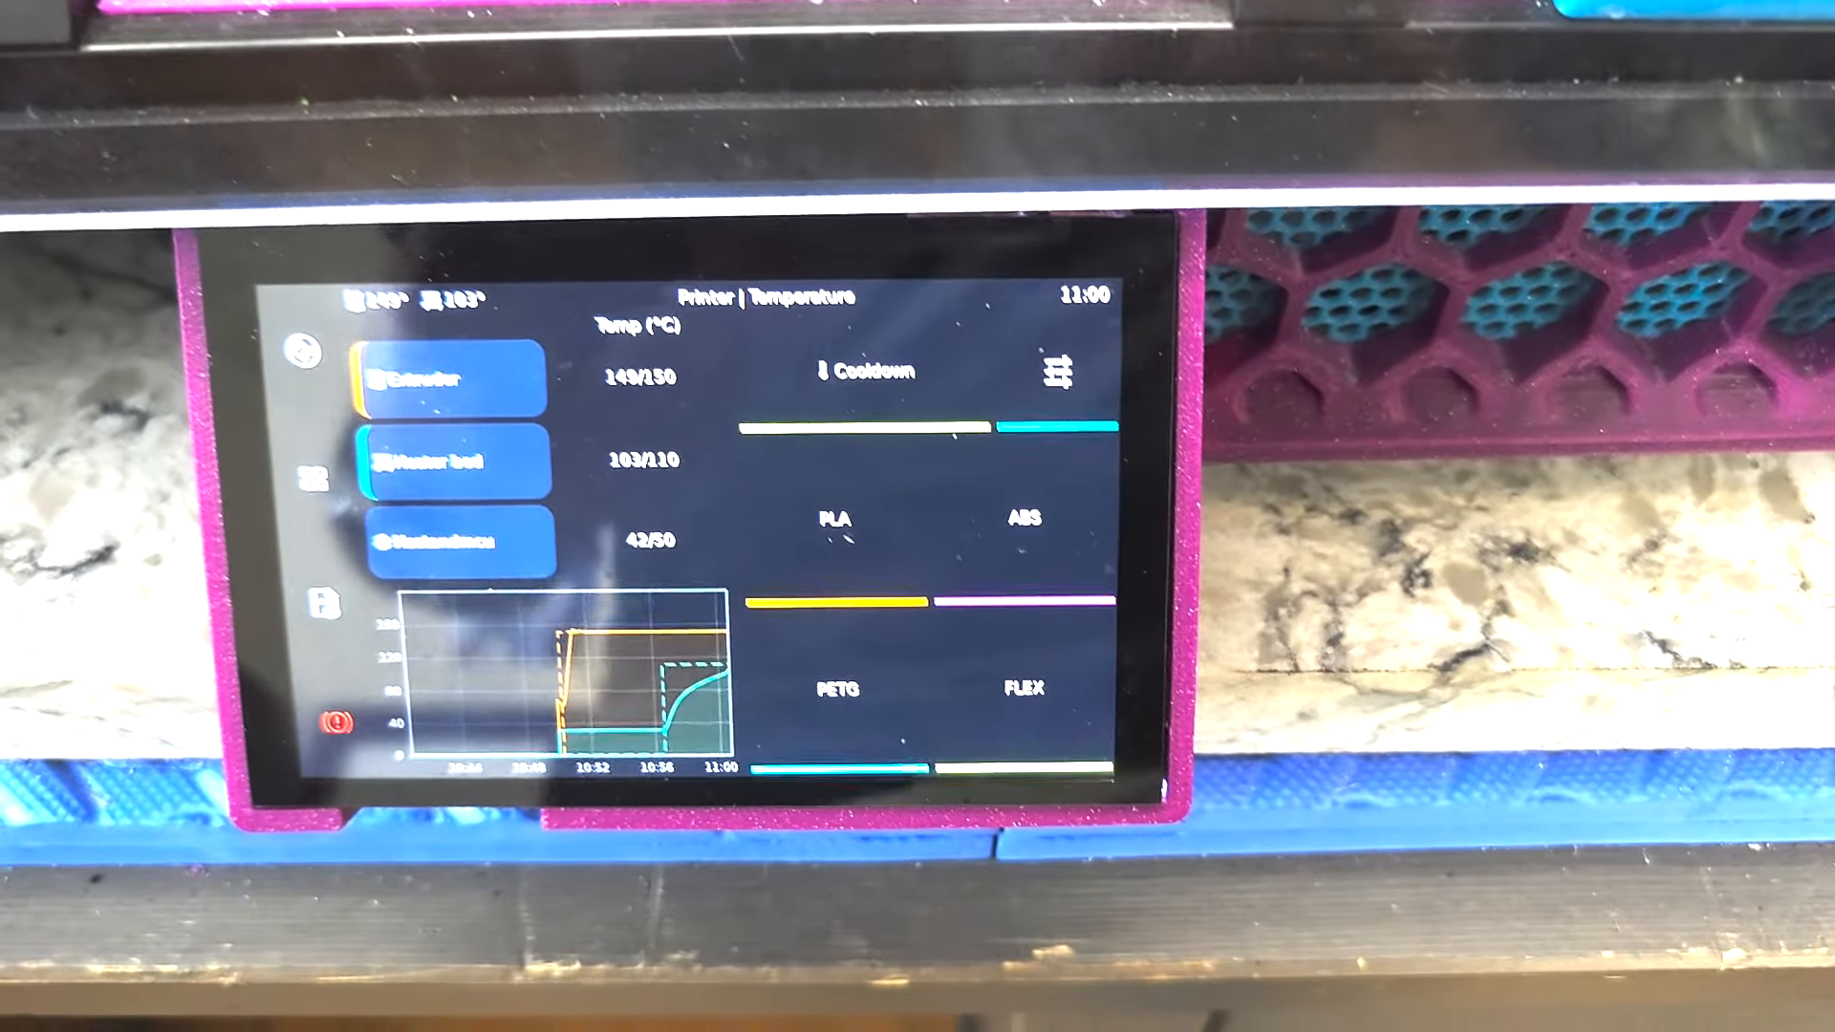